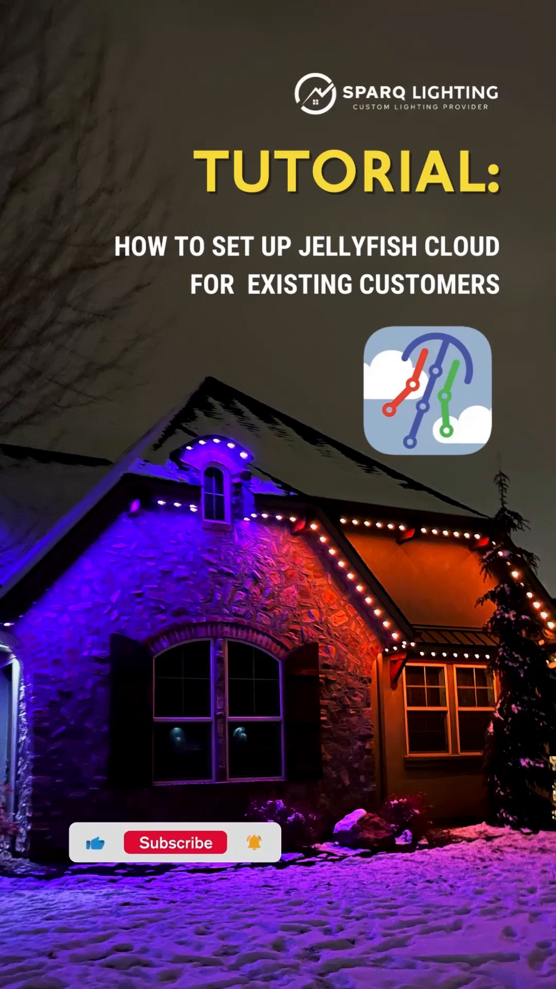
# - Go to the iPad home screen showing the installed JF Cloud app icon
pyautogui.click(177, 842)
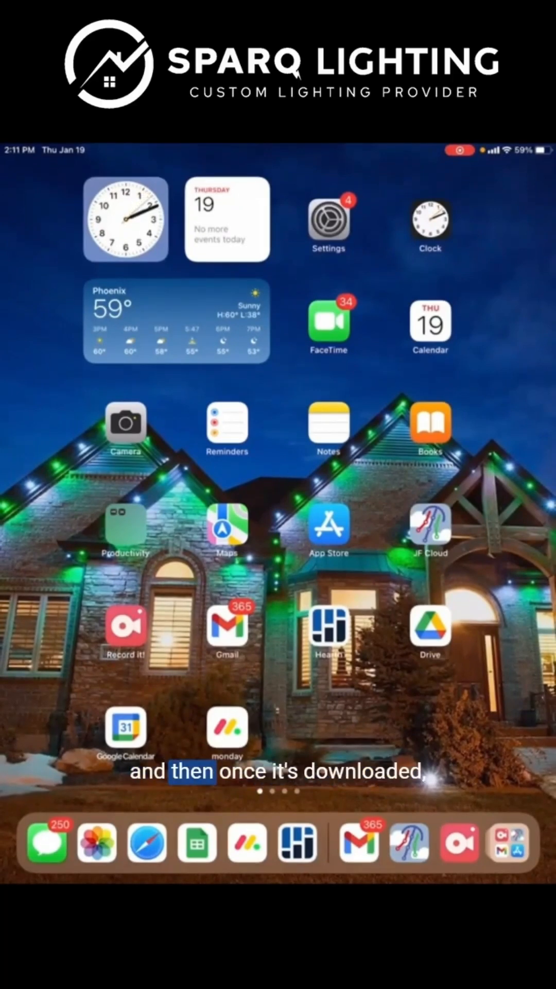
# - Launch JF Cloud and start a new account via Sign up
pyautogui.click(429, 528)
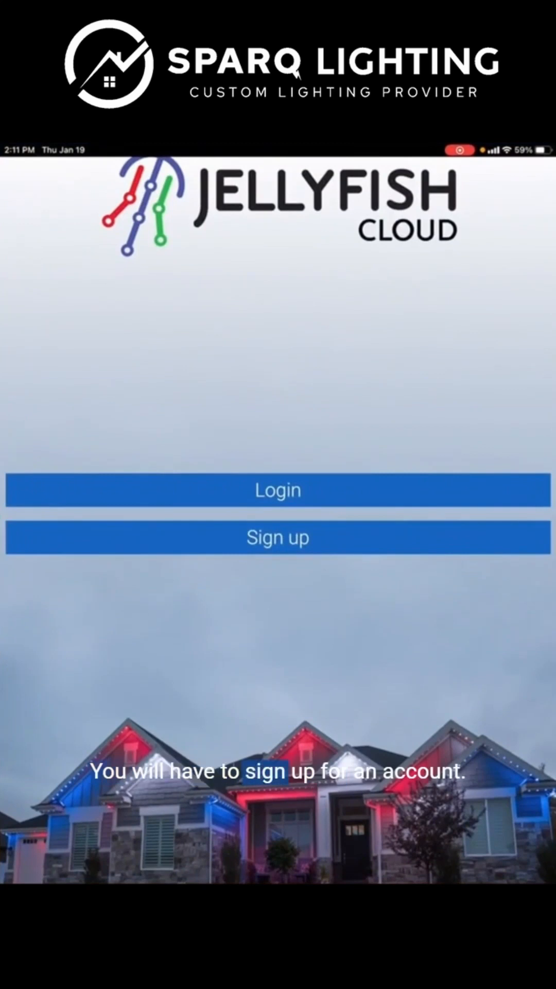
pyautogui.click(277, 537)
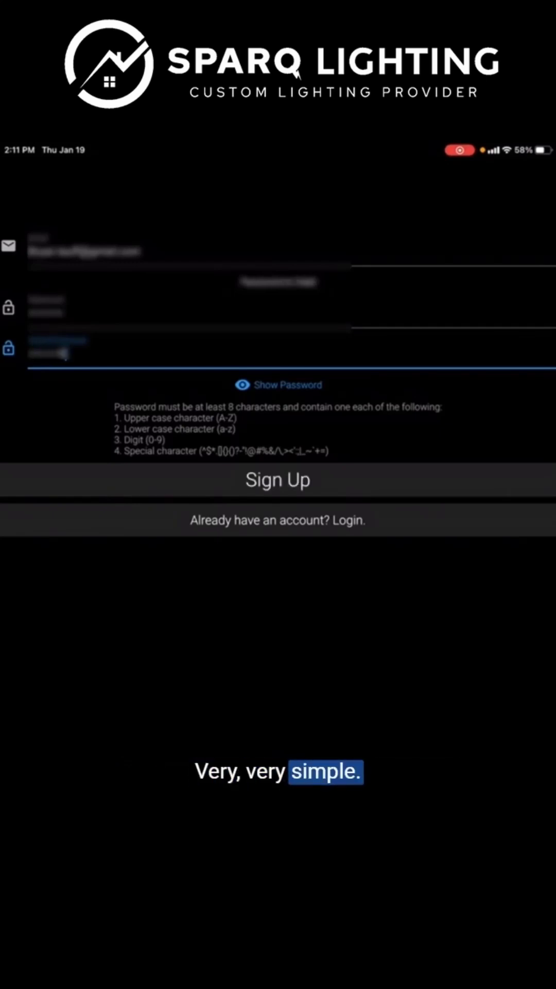
# - Submit the sign-up, enter the emailed verification code, and verify the account
pyautogui.click(278, 480)
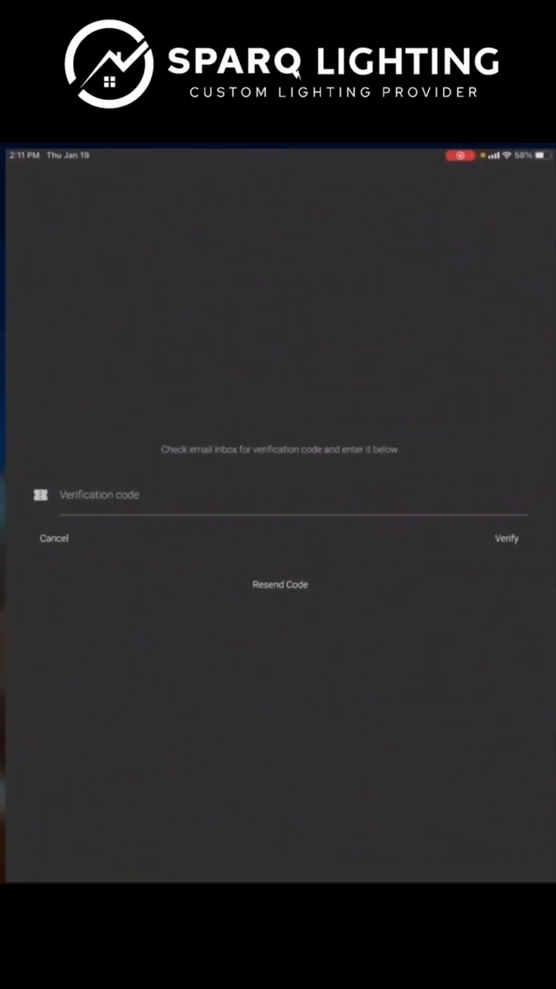
pyautogui.click(284, 495)
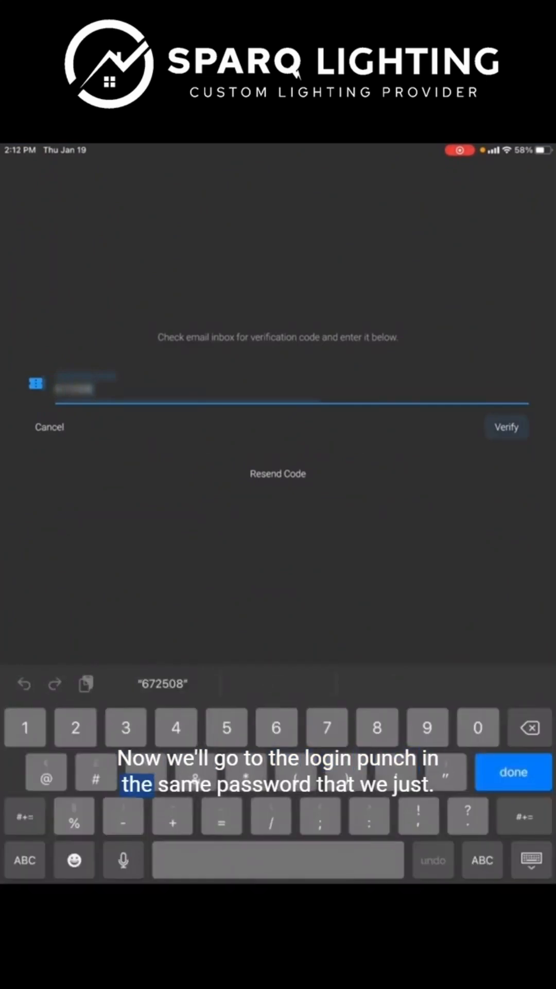
pyautogui.click(505, 426)
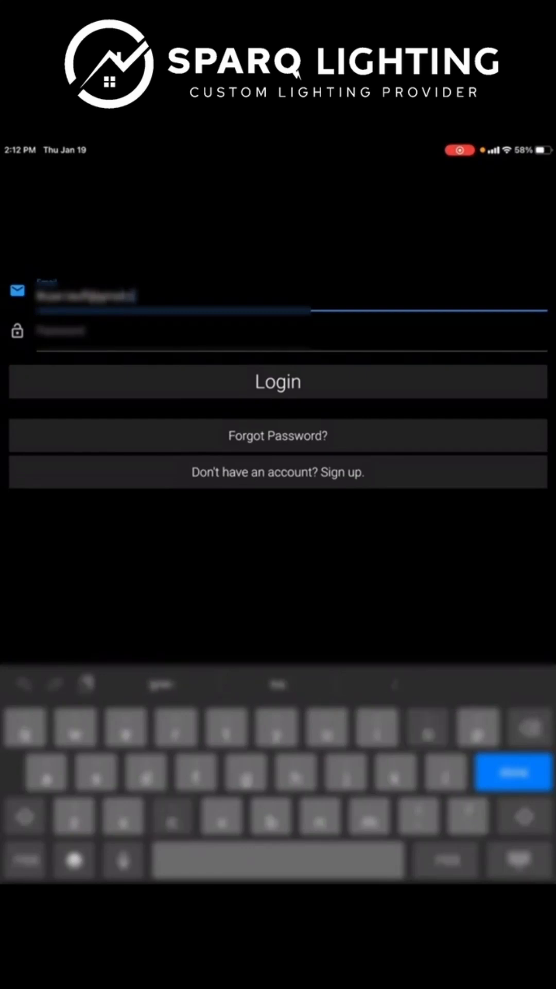
# - Enter the account password and log in to reach Add Existing Controller
pyautogui.click(278, 331)
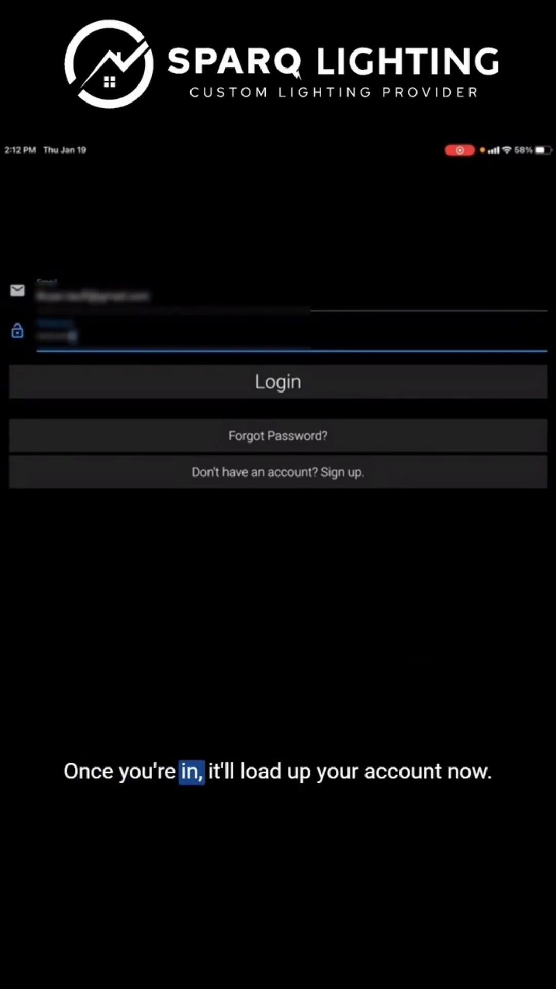
pyautogui.click(278, 381)
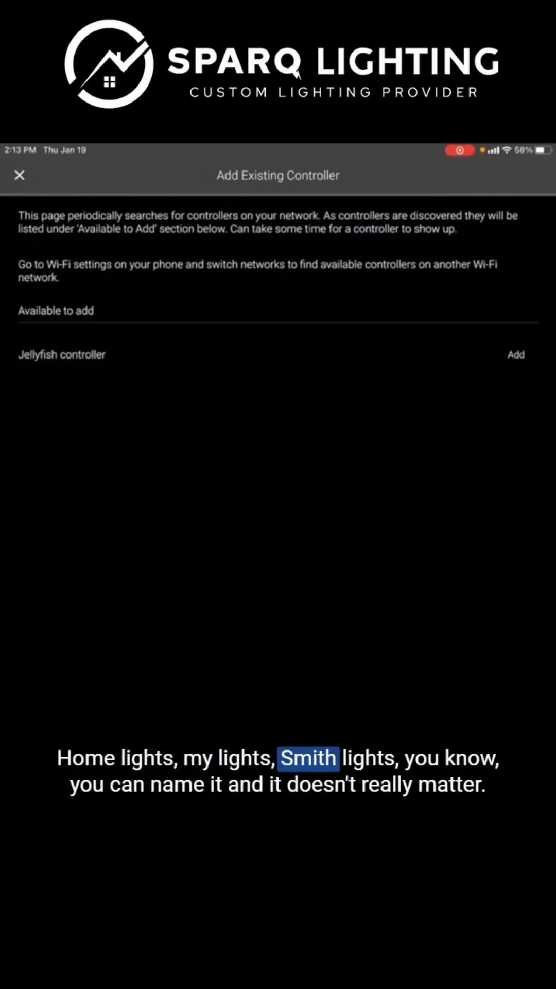
# - Add the discovered Jellyfish controller, keeping its default name
pyautogui.click(514, 354)
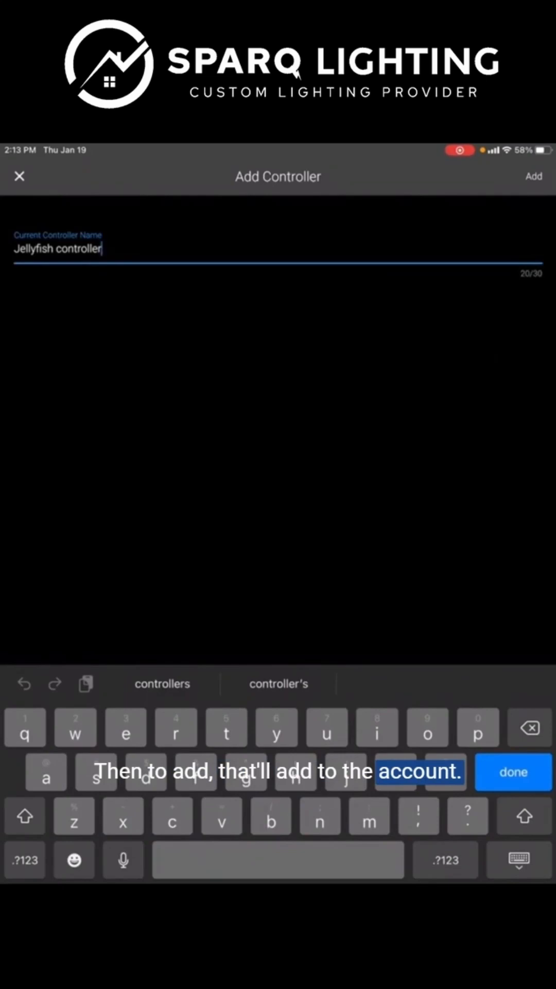
pyautogui.click(533, 177)
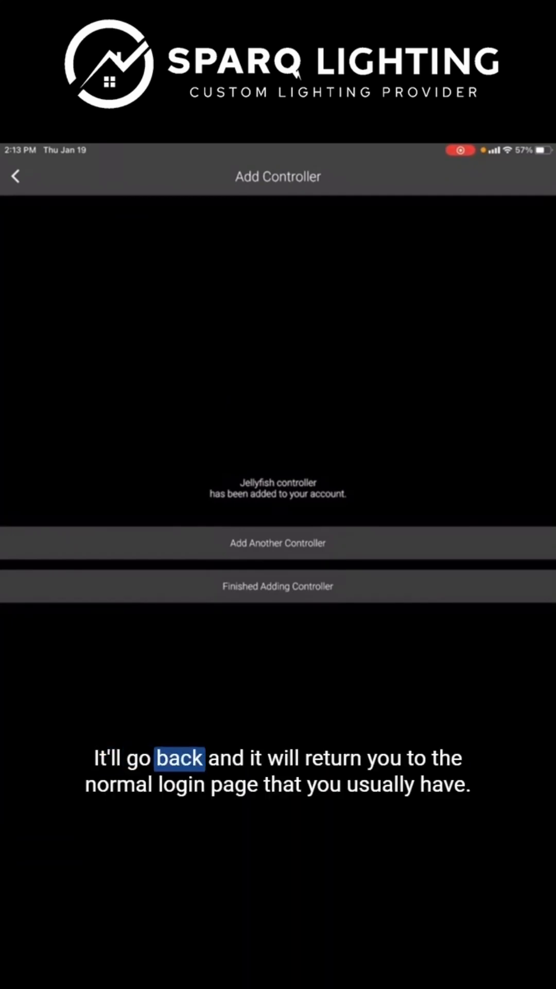
# - Choose Finished Adding Controller to show the Lights pattern categories
pyautogui.click(277, 586)
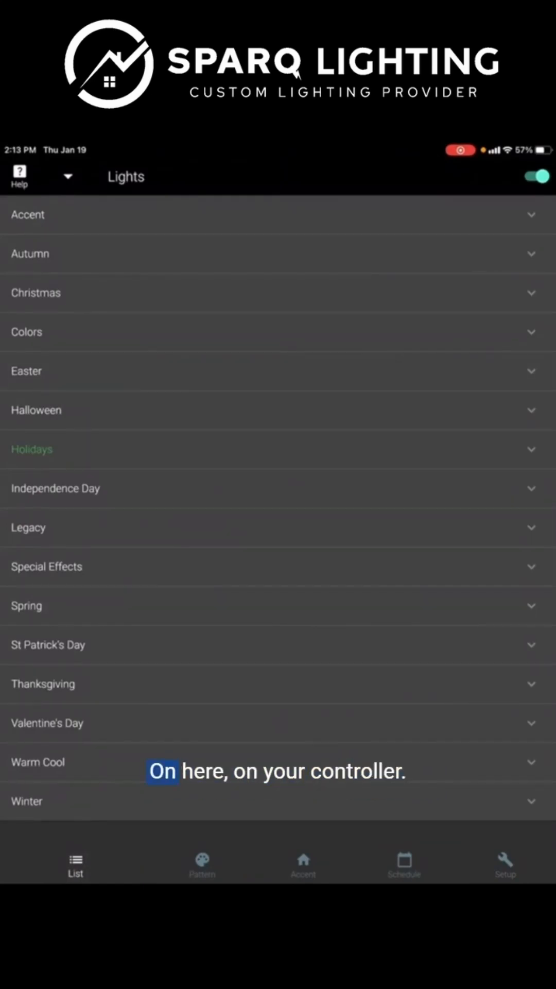
# - Expand the Easter patterns, then show the Setup tab's General section
pyautogui.click(278, 371)
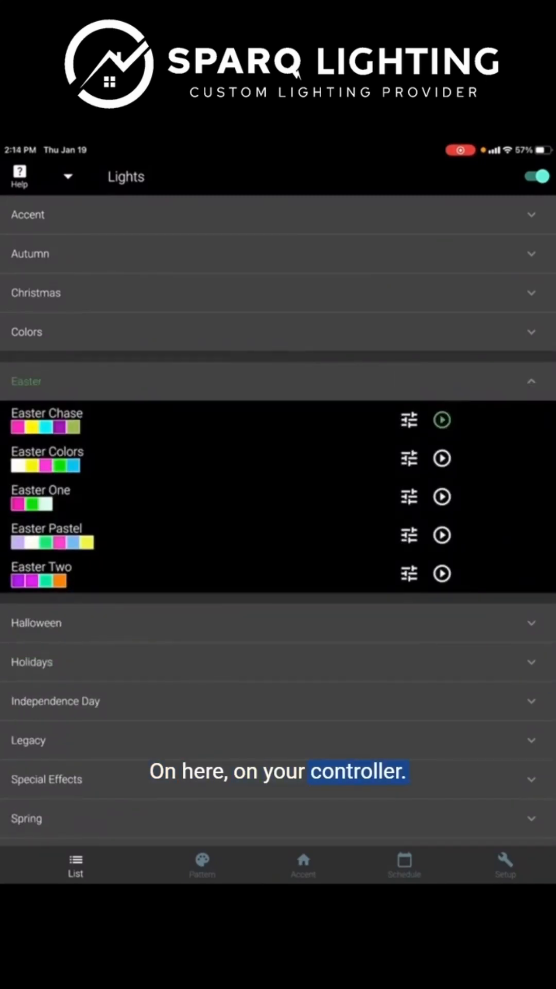
pyautogui.click(279, 380)
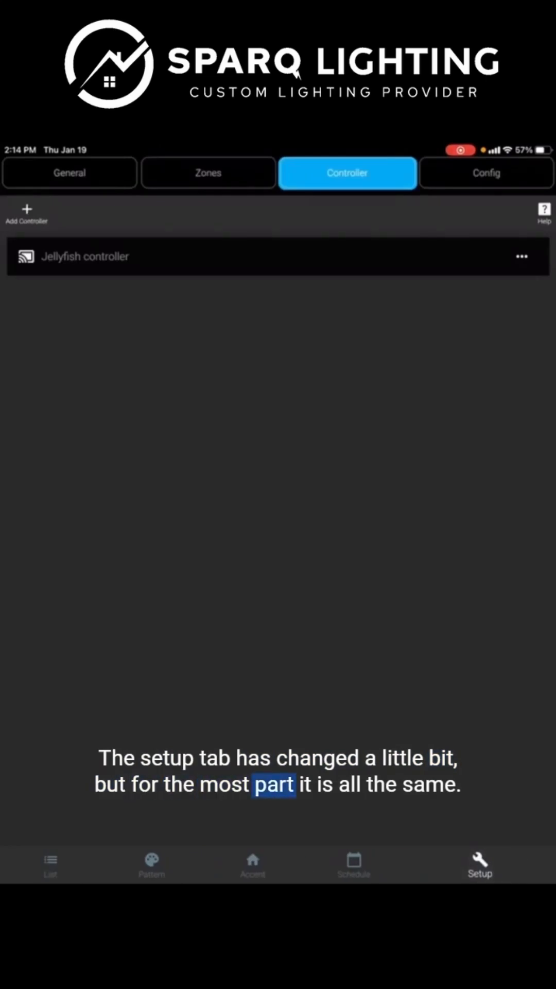
pyautogui.click(69, 172)
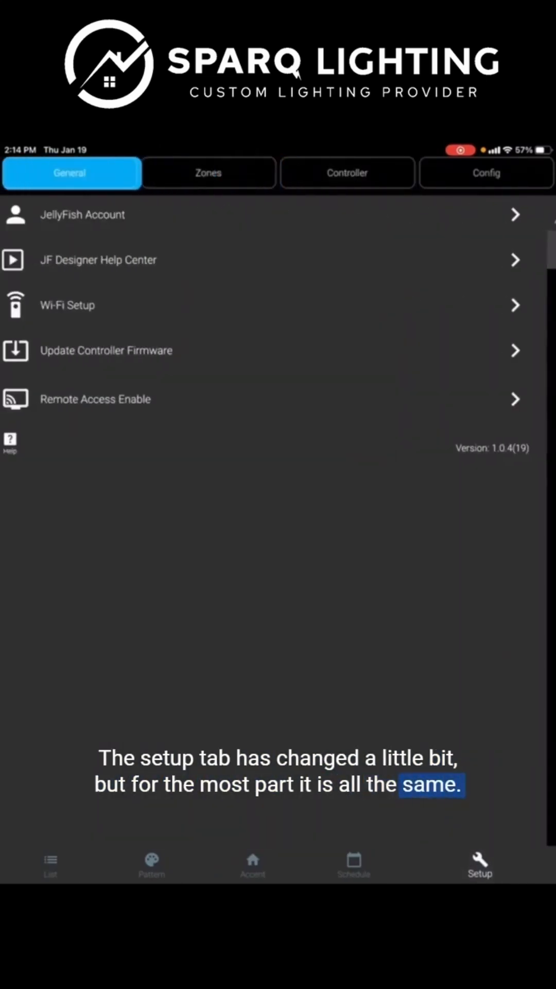